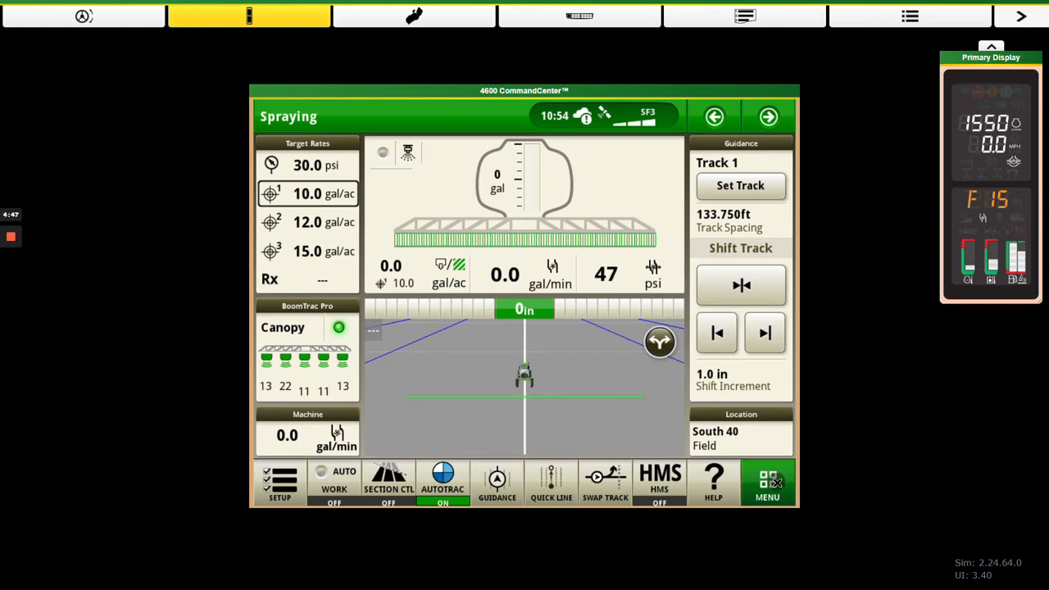
# Open the main menu from the Spraying run page with the MENU button.
pyautogui.click(767, 482)
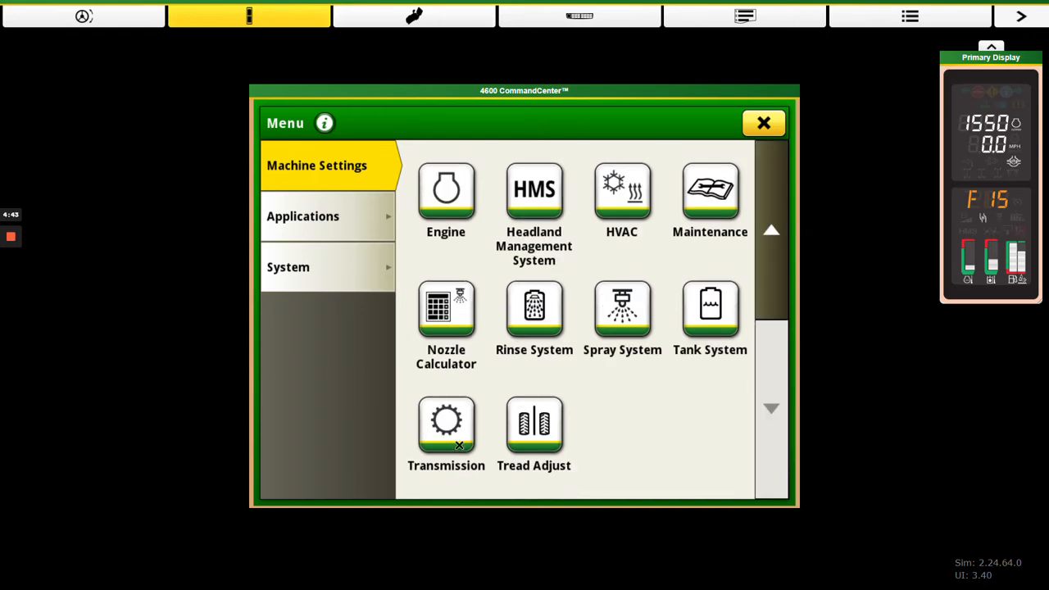
# Open Transmission settings and scroll down to Rate Control / Display Speed.
pyautogui.click(446, 424)
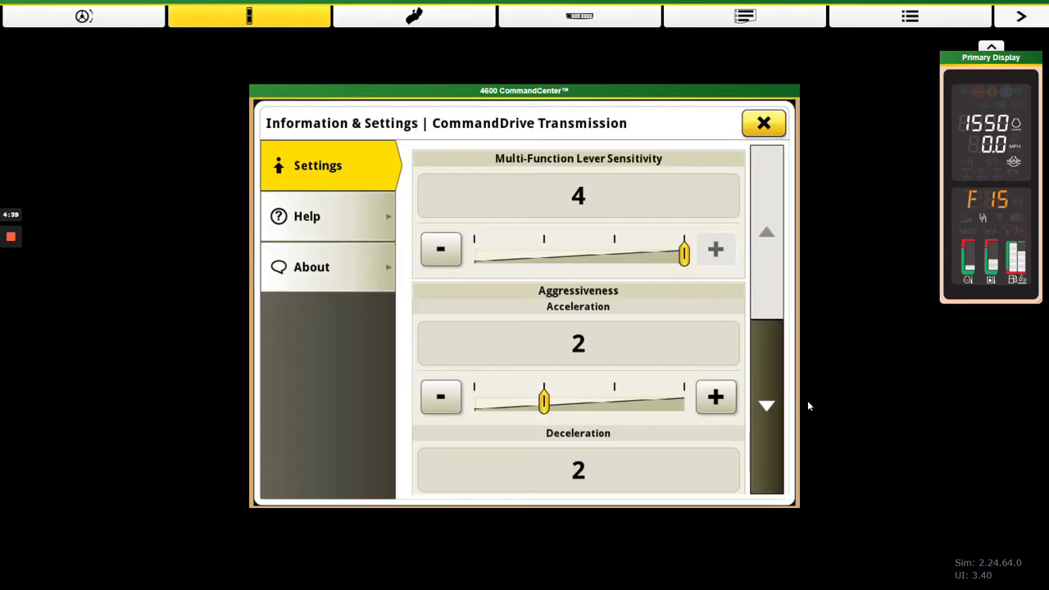
pyautogui.scroll(-3)
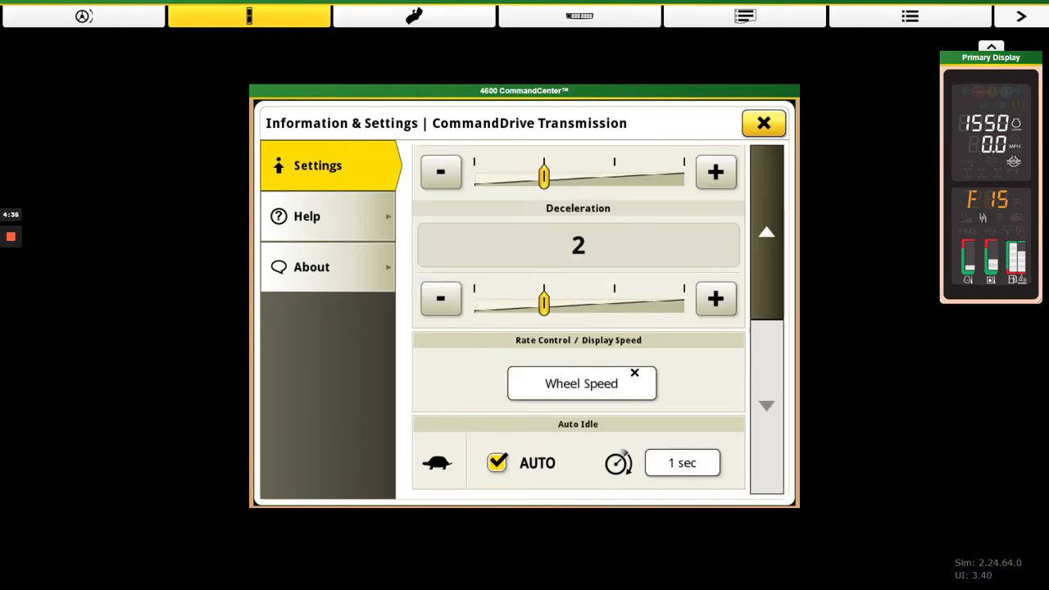
# Open the Select Speed Source dialog from the current Wheel Speed setting.
pyautogui.click(581, 384)
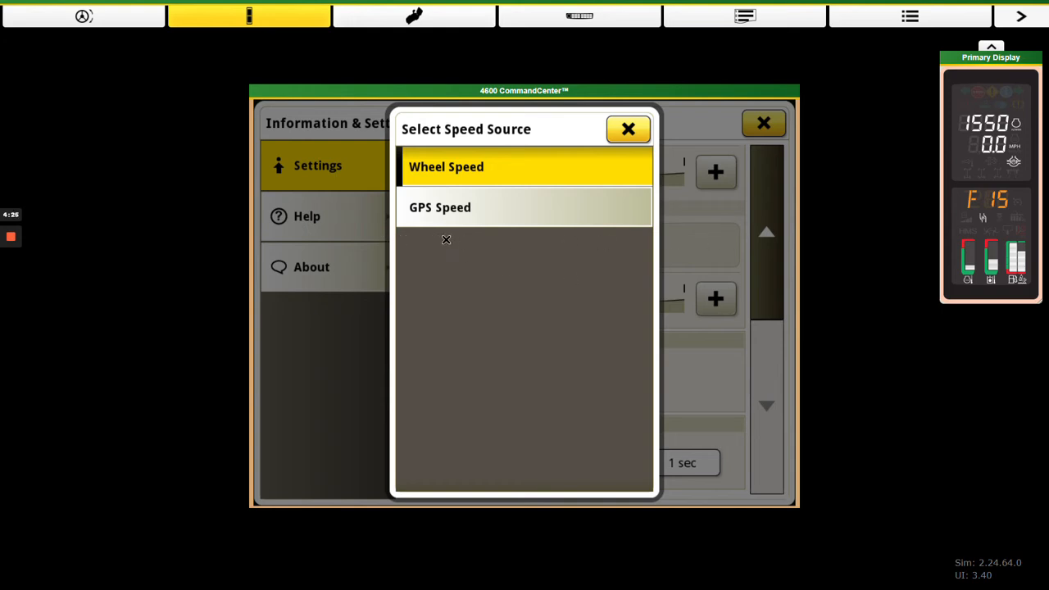
pyautogui.moveTo(436, 243)
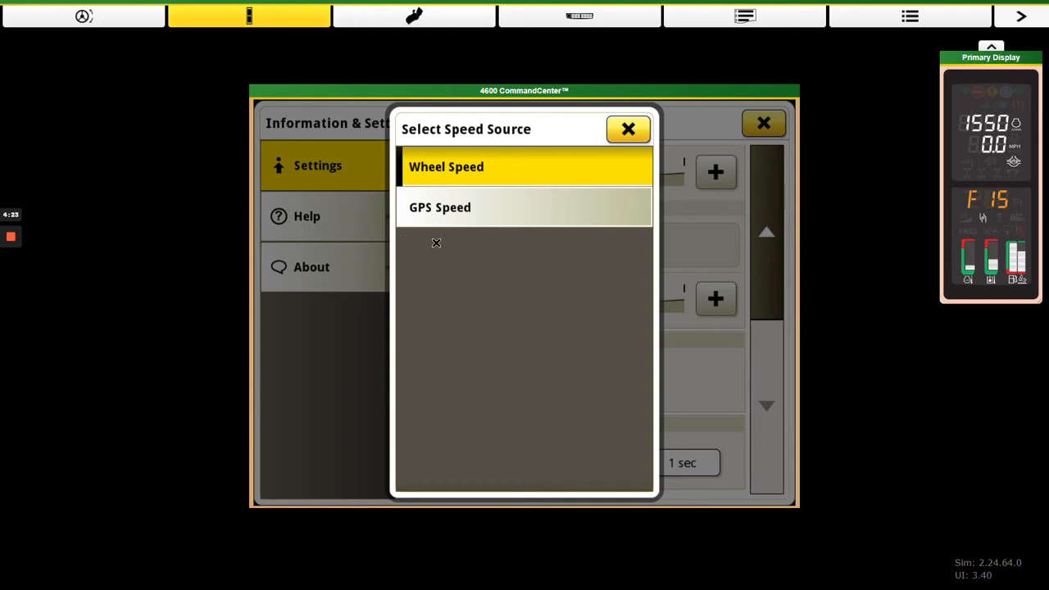
pyautogui.moveTo(479, 196)
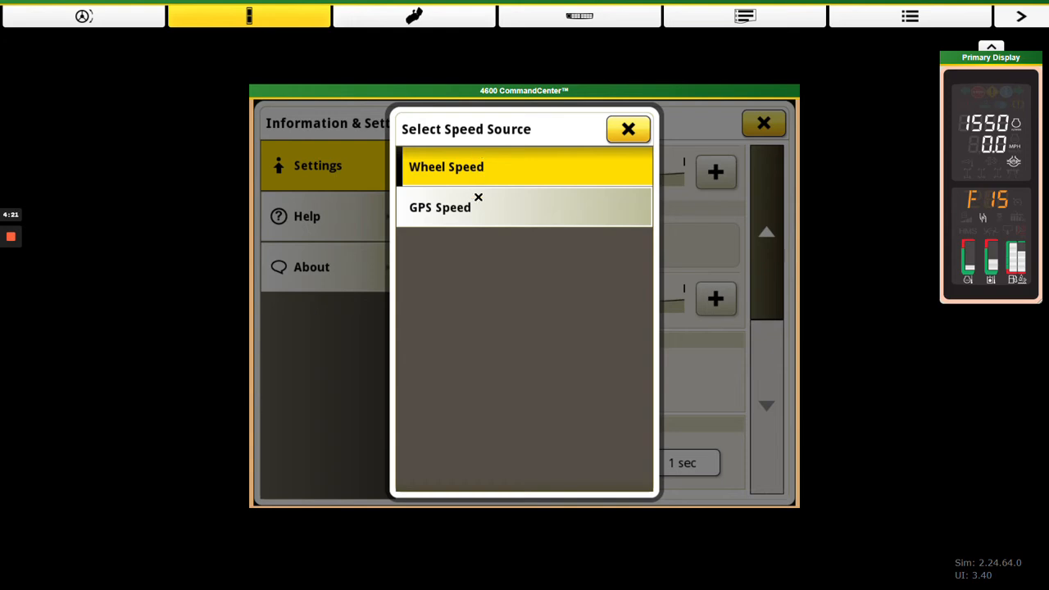
pyautogui.moveTo(475, 247)
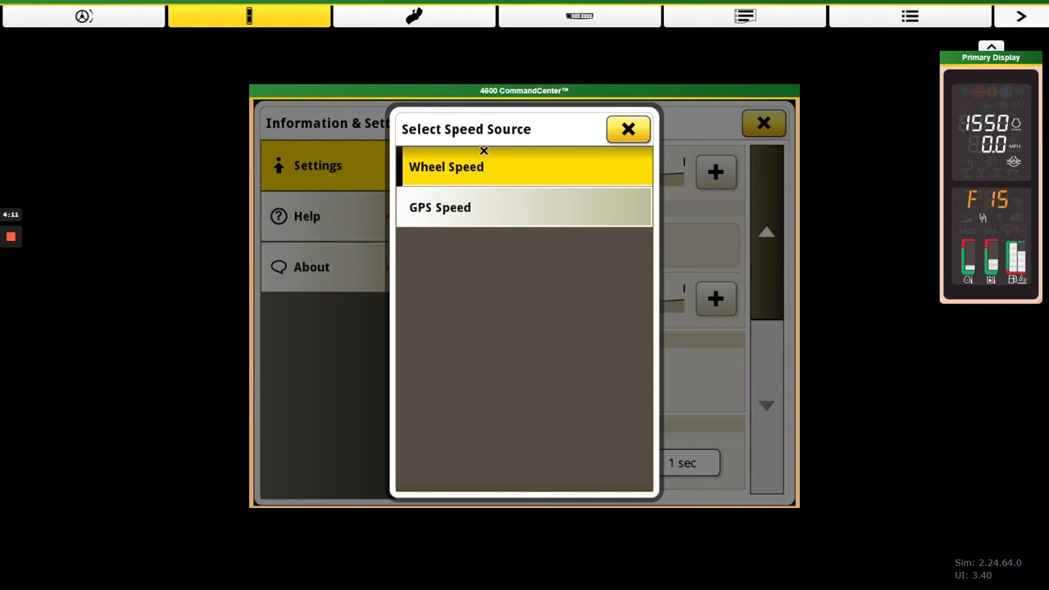
pyautogui.moveTo(481, 221)
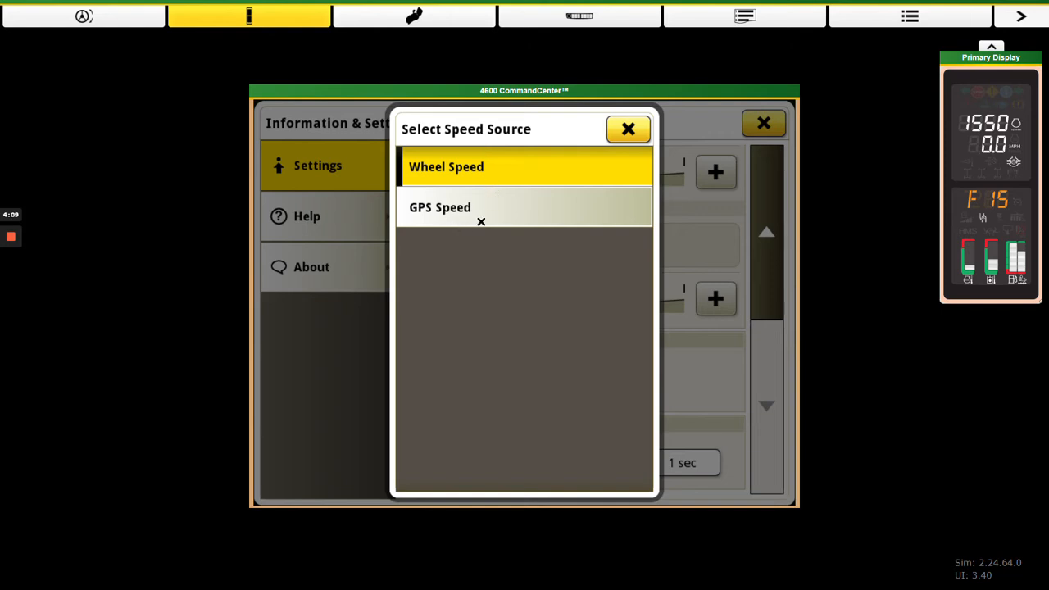
pyautogui.moveTo(498, 207)
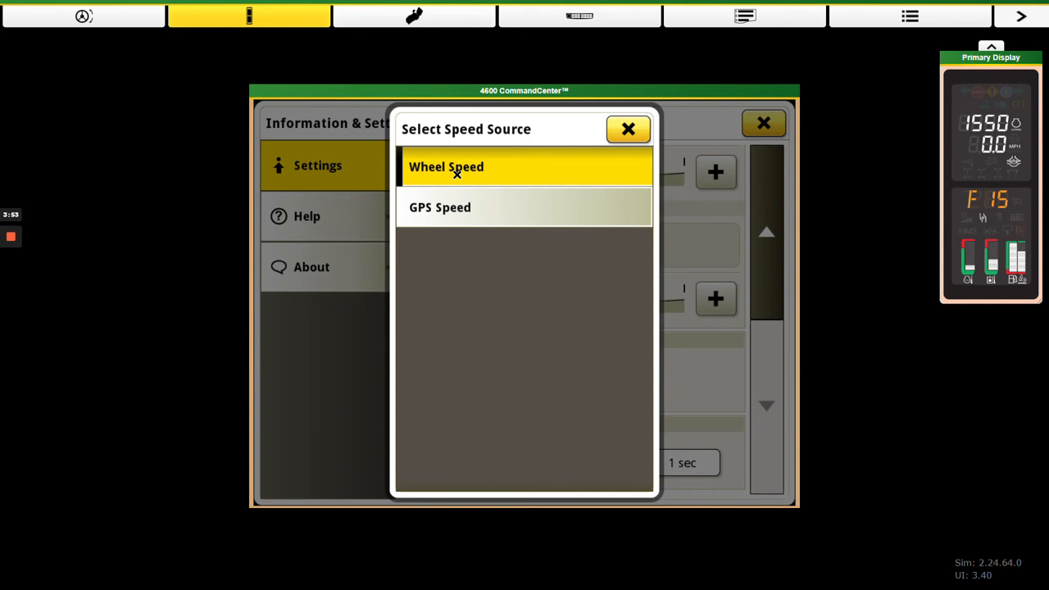
pyautogui.moveTo(484, 201)
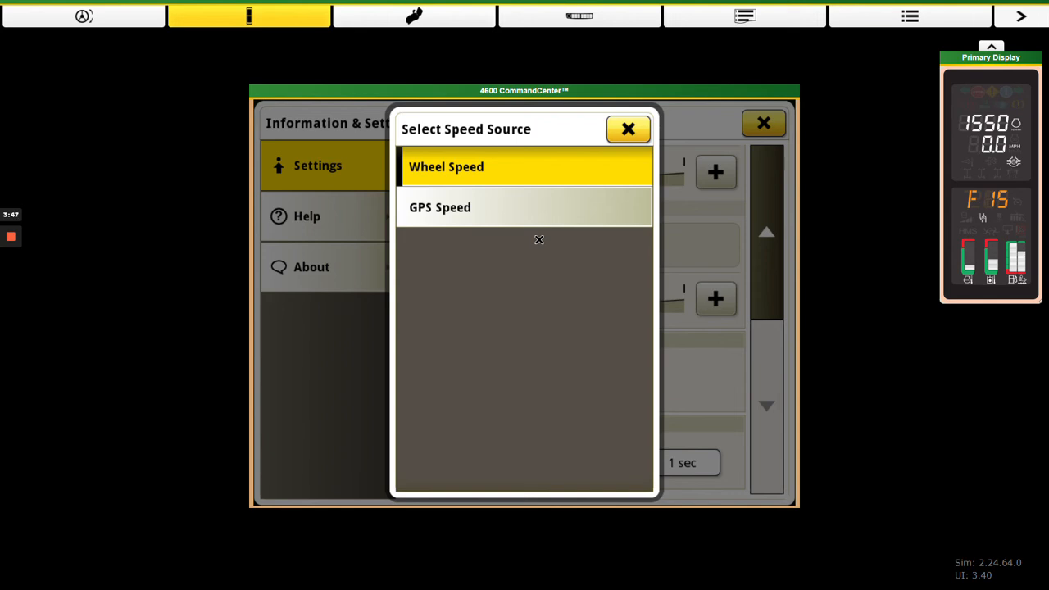
pyautogui.moveTo(545, 210)
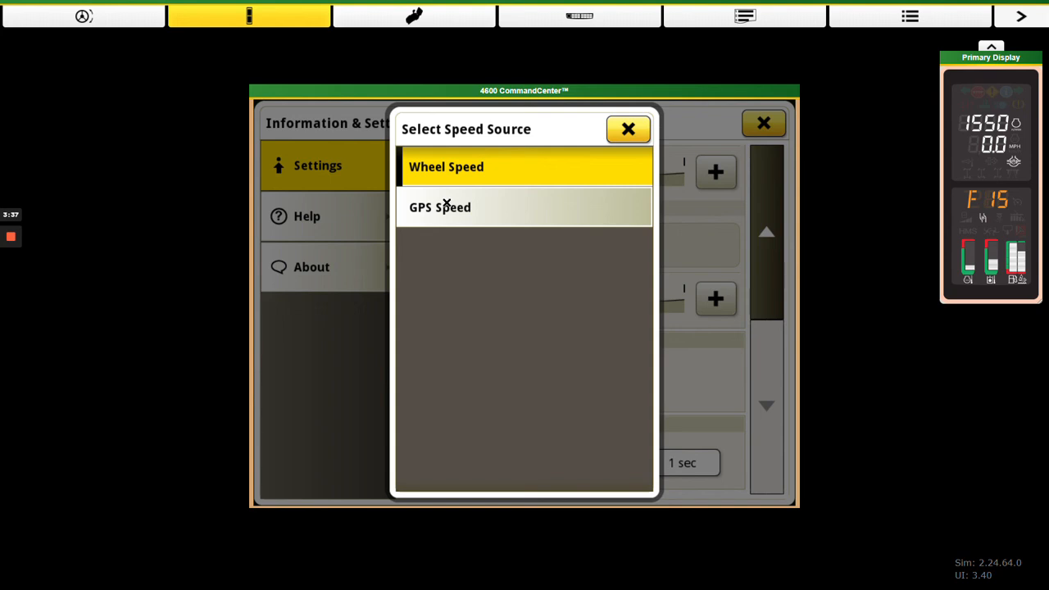
pyautogui.moveTo(535, 277)
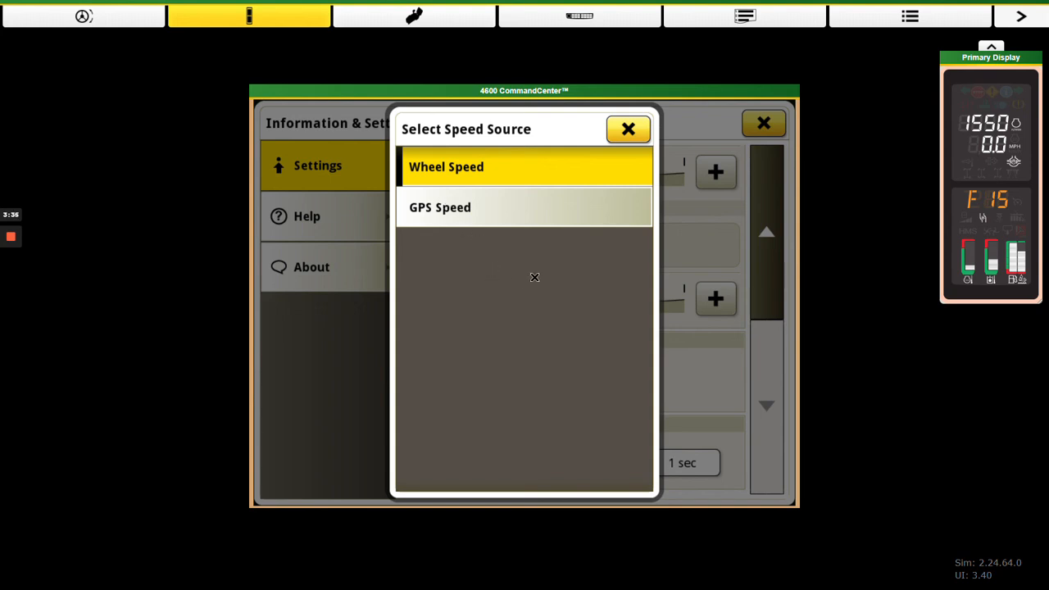
pyautogui.moveTo(553, 286)
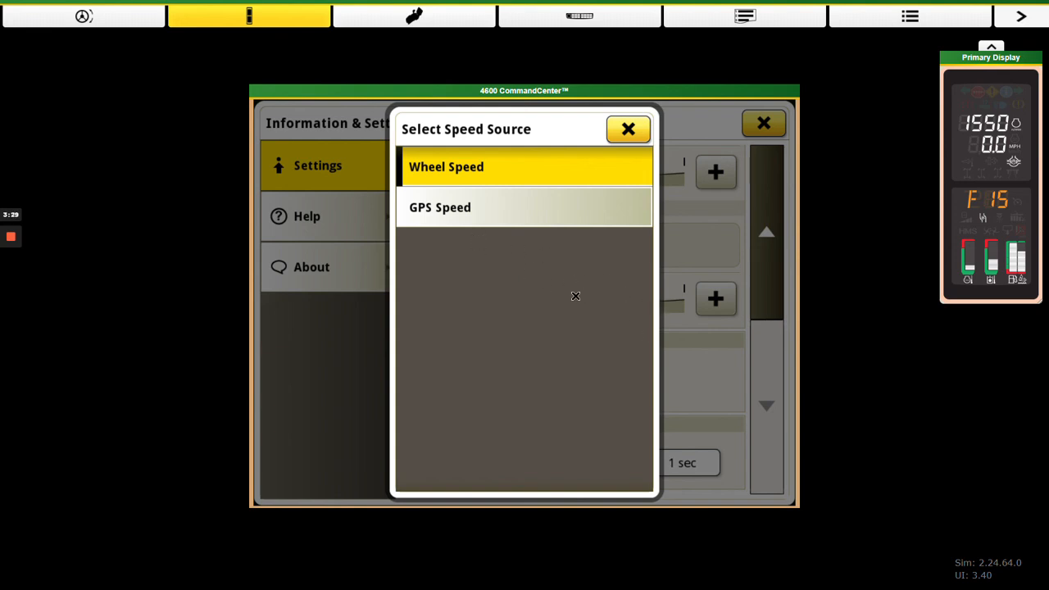
pyautogui.moveTo(486, 231)
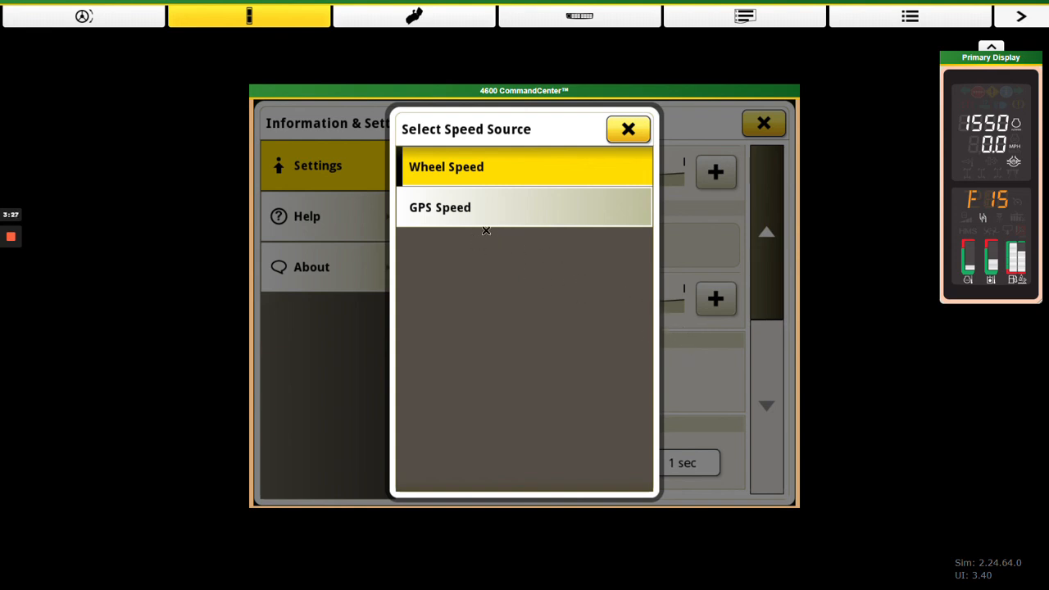
pyautogui.moveTo(454, 247)
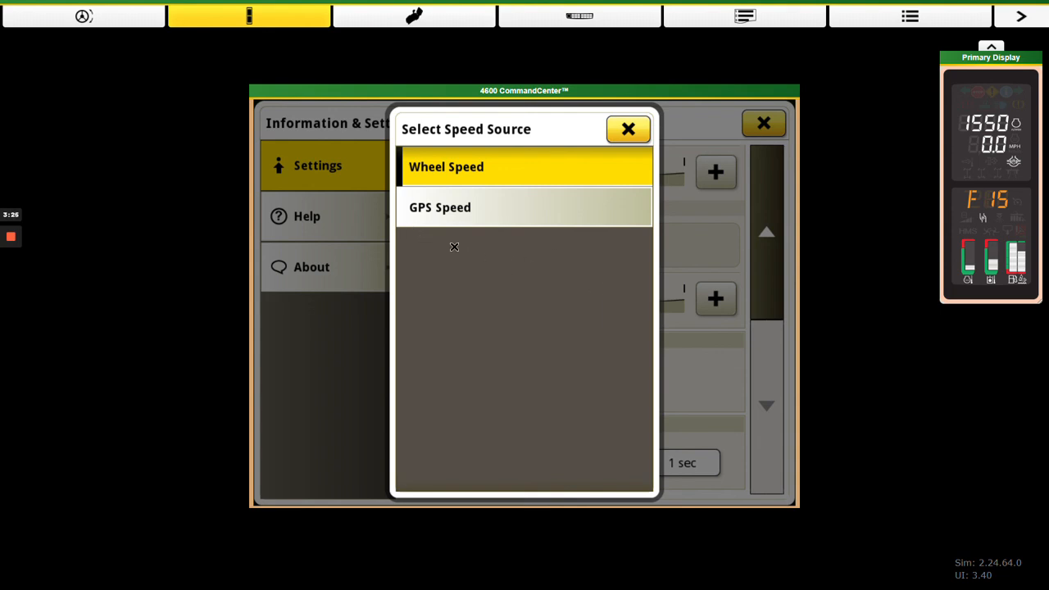
pyautogui.moveTo(514, 196)
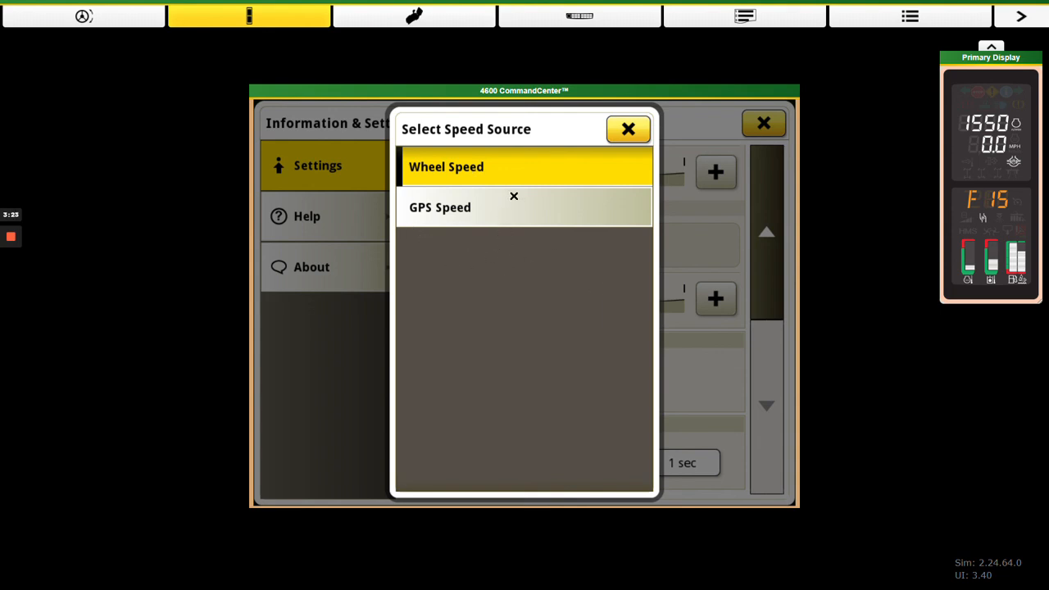